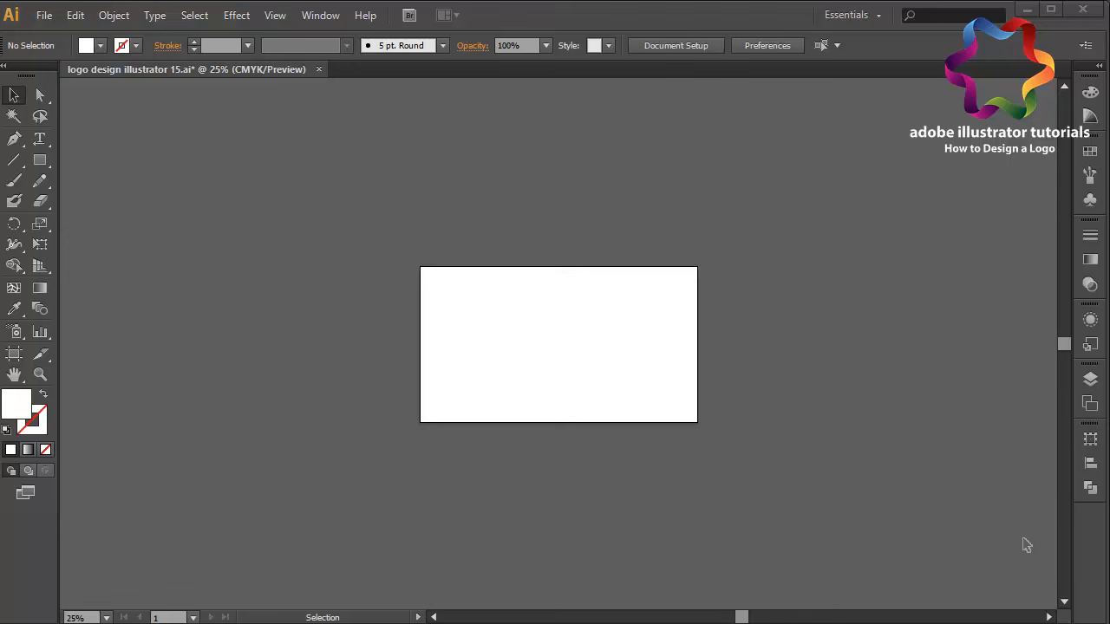
mouse_move(19, 418)
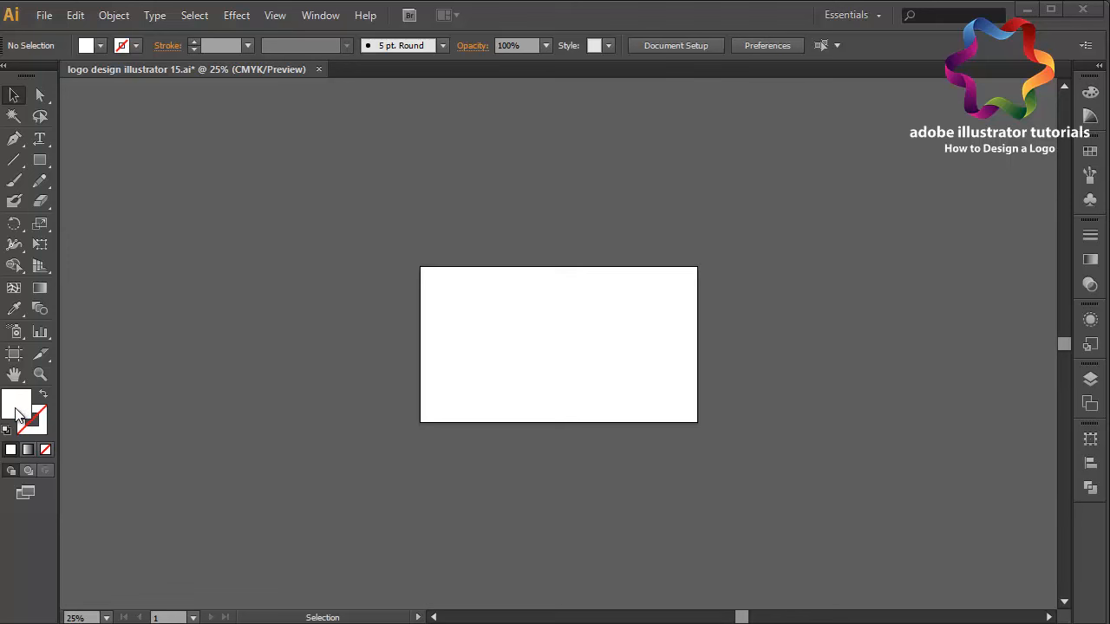
mouse_move(25, 420)
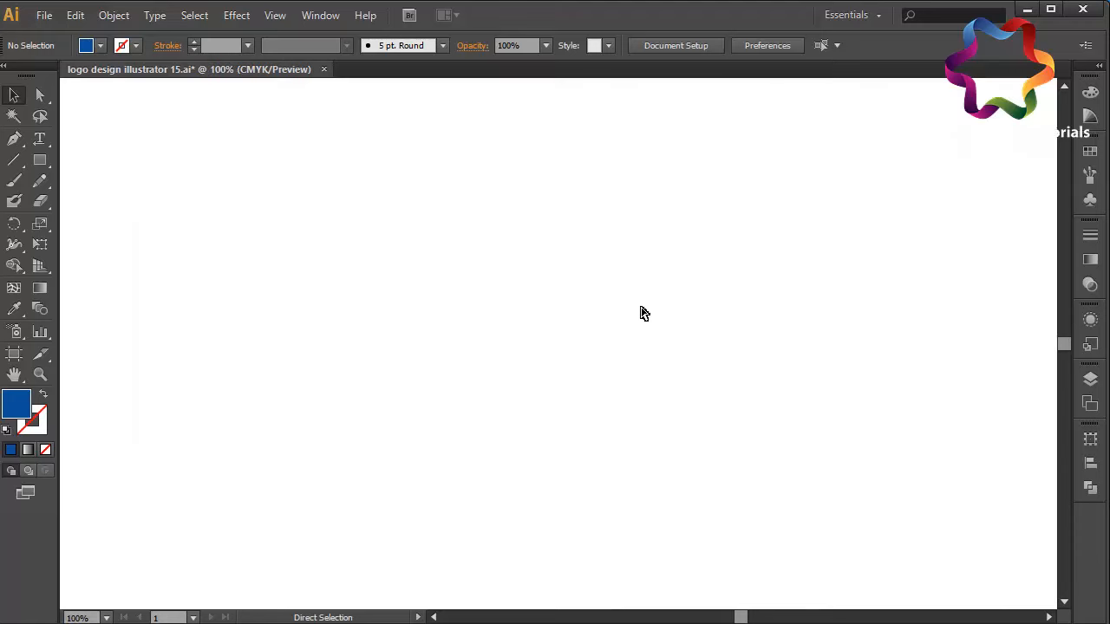
Pen-draw a closed crescent for the D's right bowl, then reshape its inner curve near the top
left_click(14, 139)
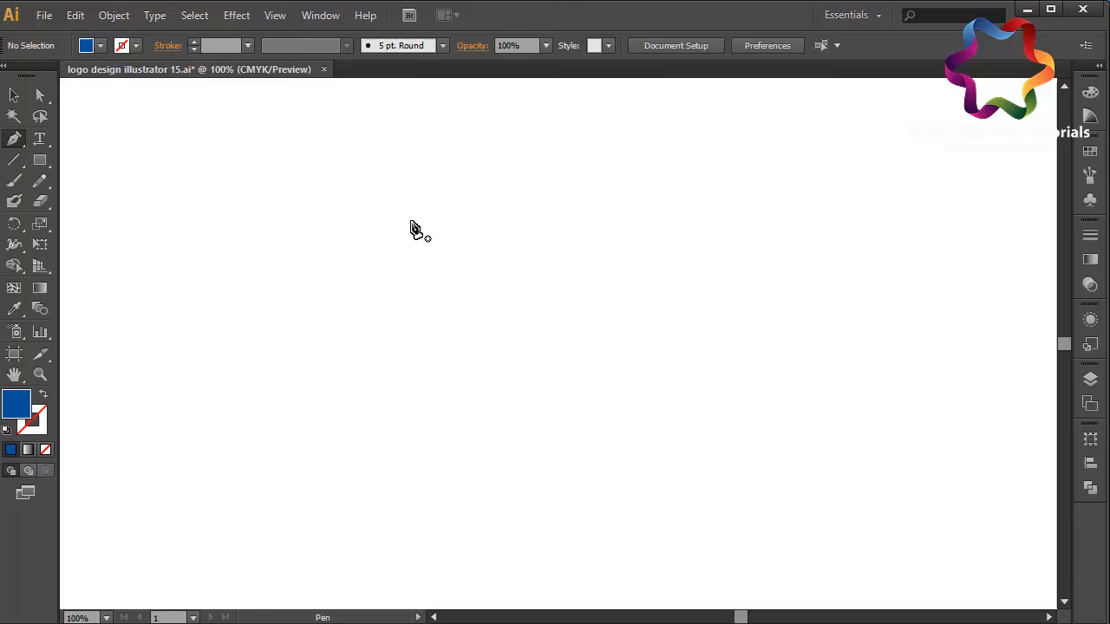
left_click(436, 227)
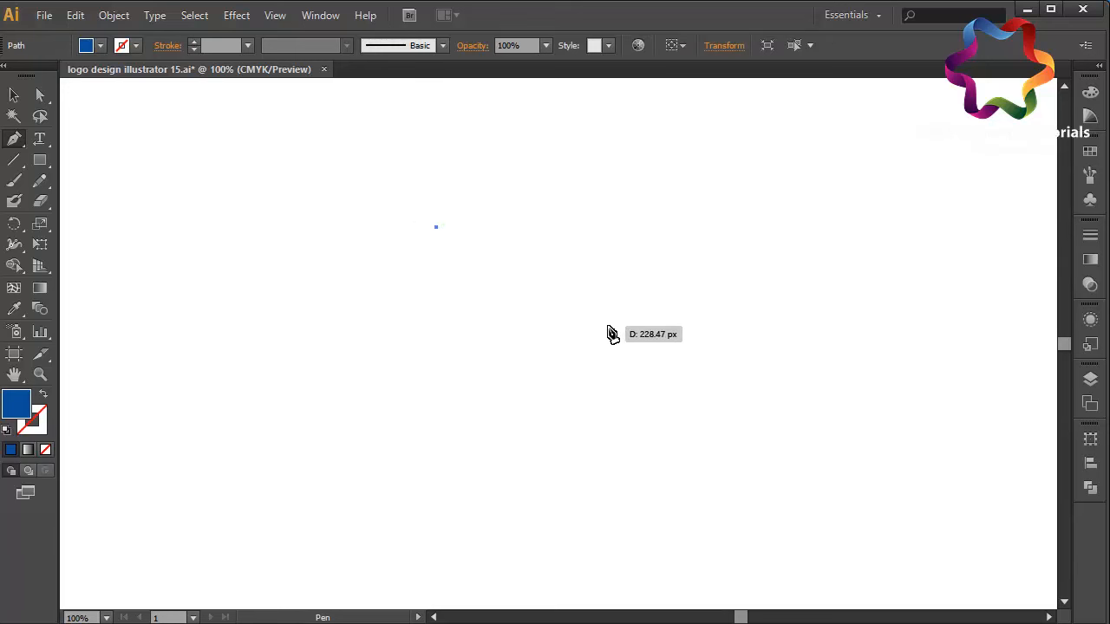
left_click_drag(607, 325, 639, 436)
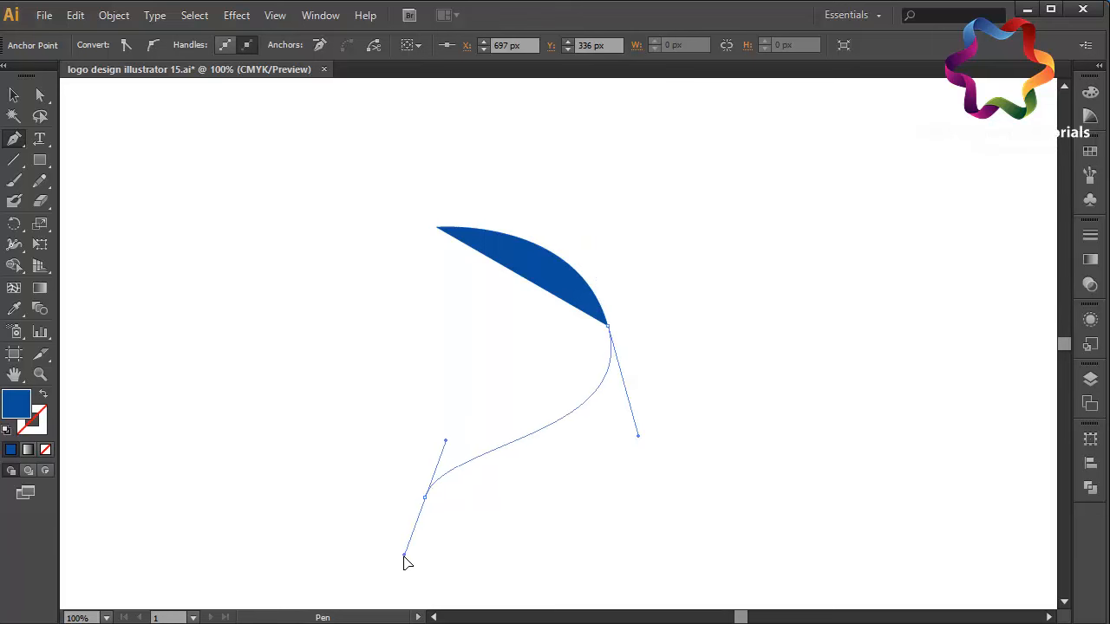
left_click(424, 503)
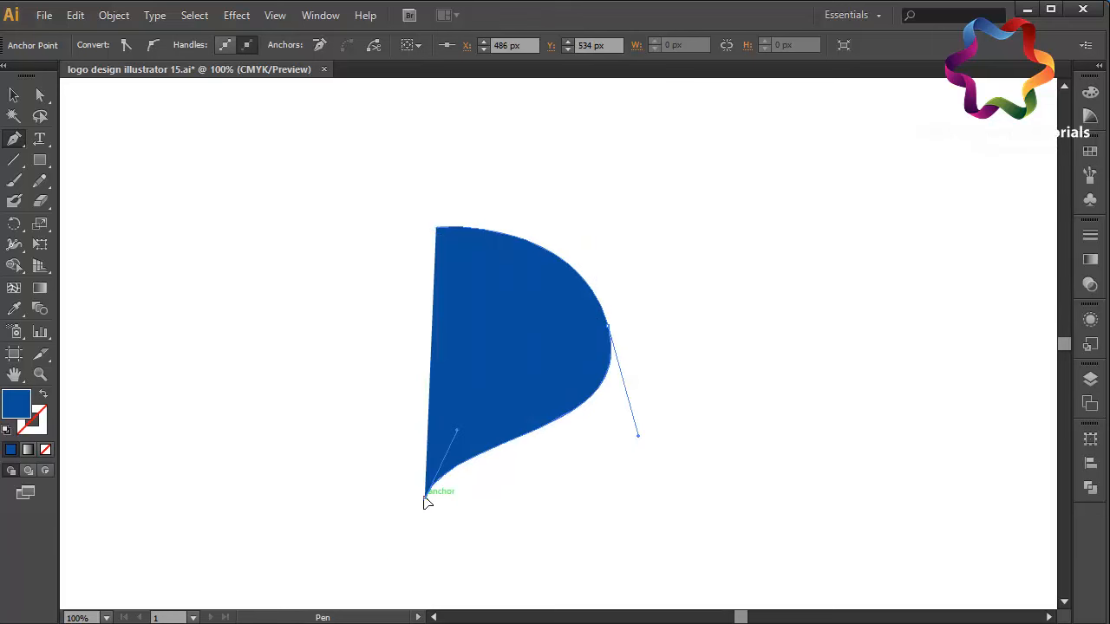
left_click_drag(424, 499, 507, 398)
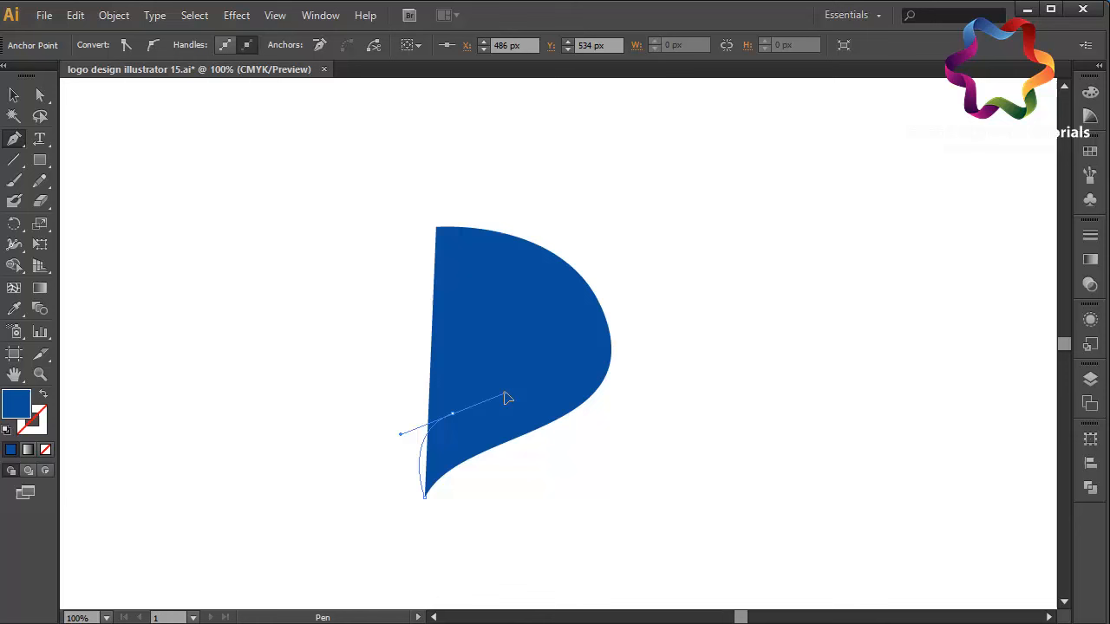
left_click_drag(508, 399, 546, 297)
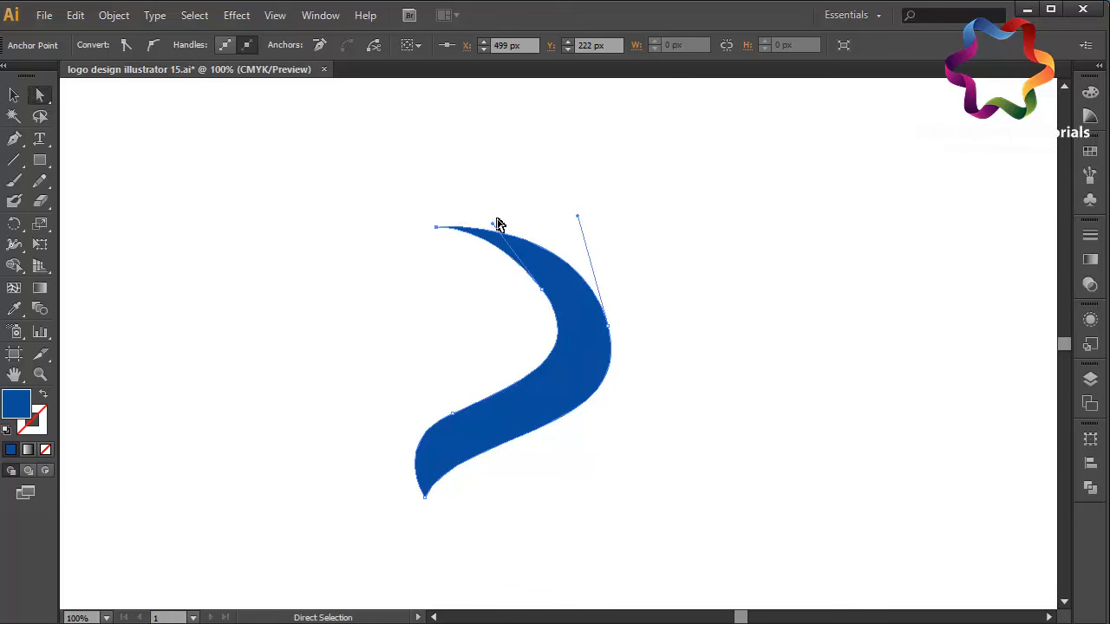
left_click_drag(499, 224, 515, 247)
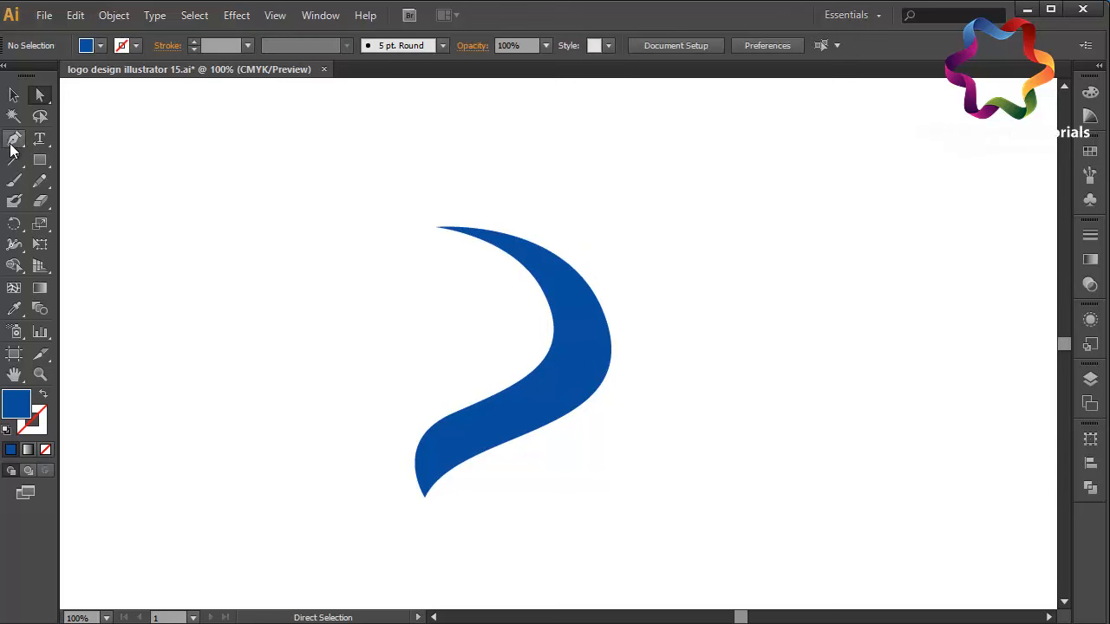
Pen-draw the narrow left stem from the crescent's top point down, then refine its inner curve
left_click(14, 137)
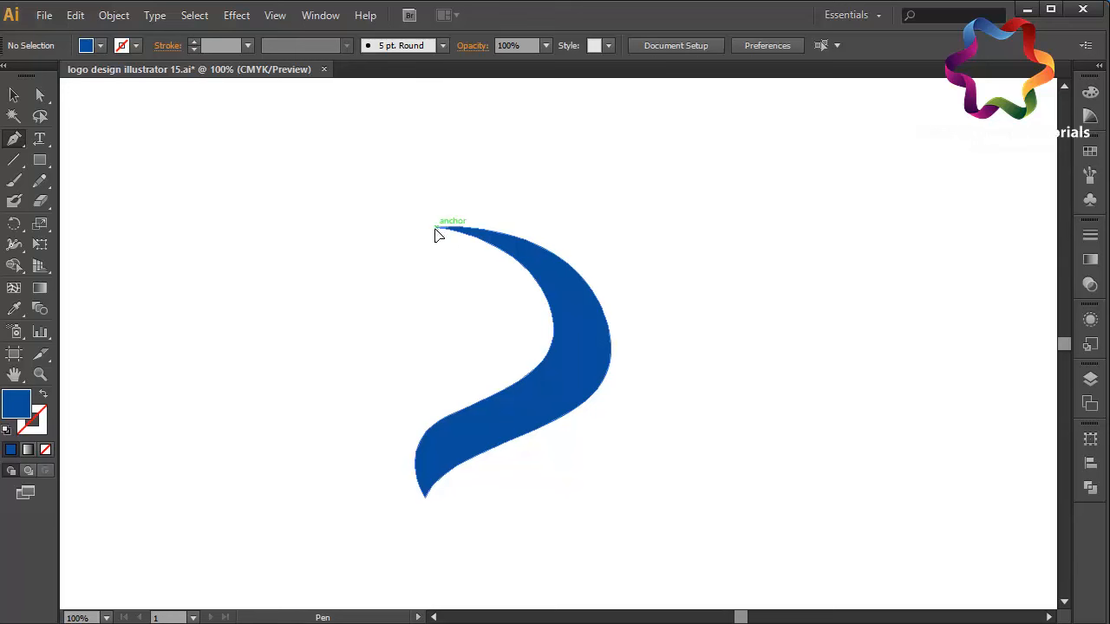
left_click(438, 228)
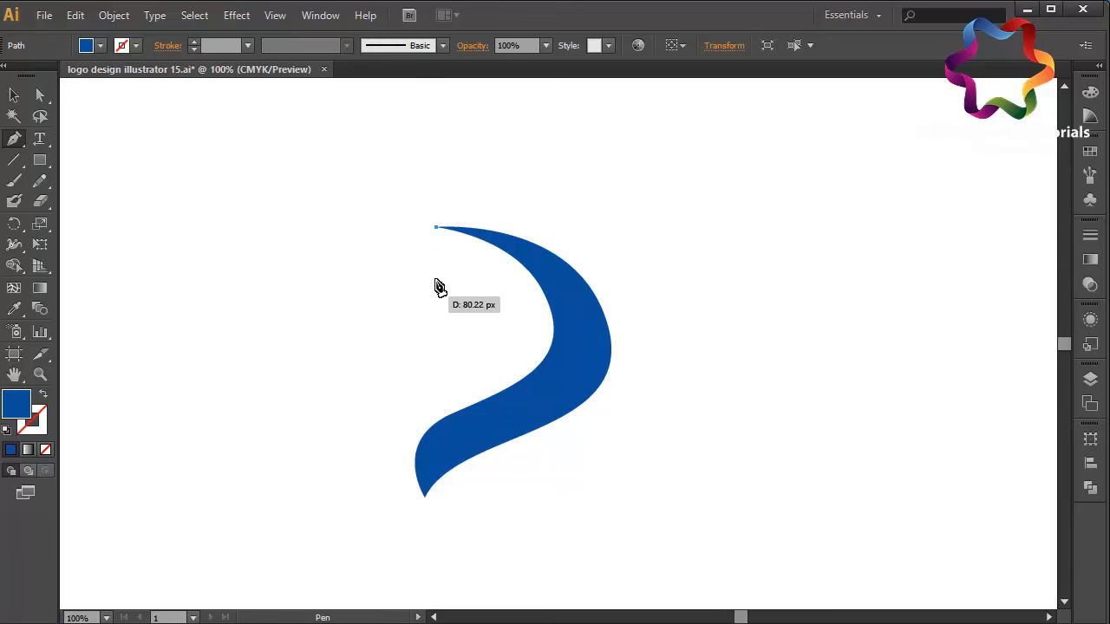
mouse_move(522, 342)
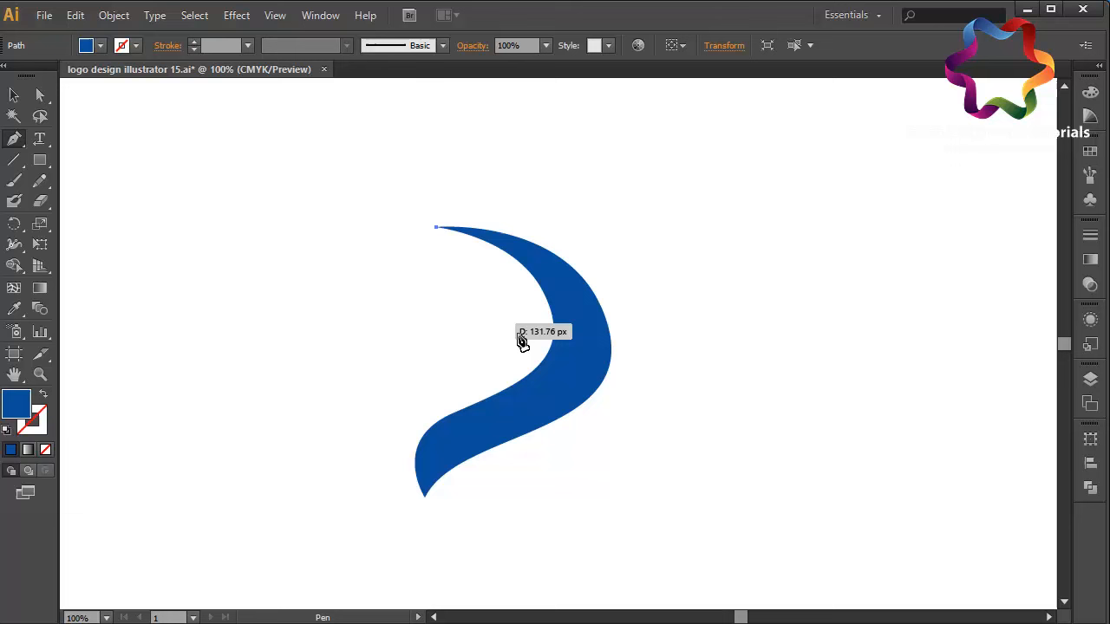
mouse_move(435, 351)
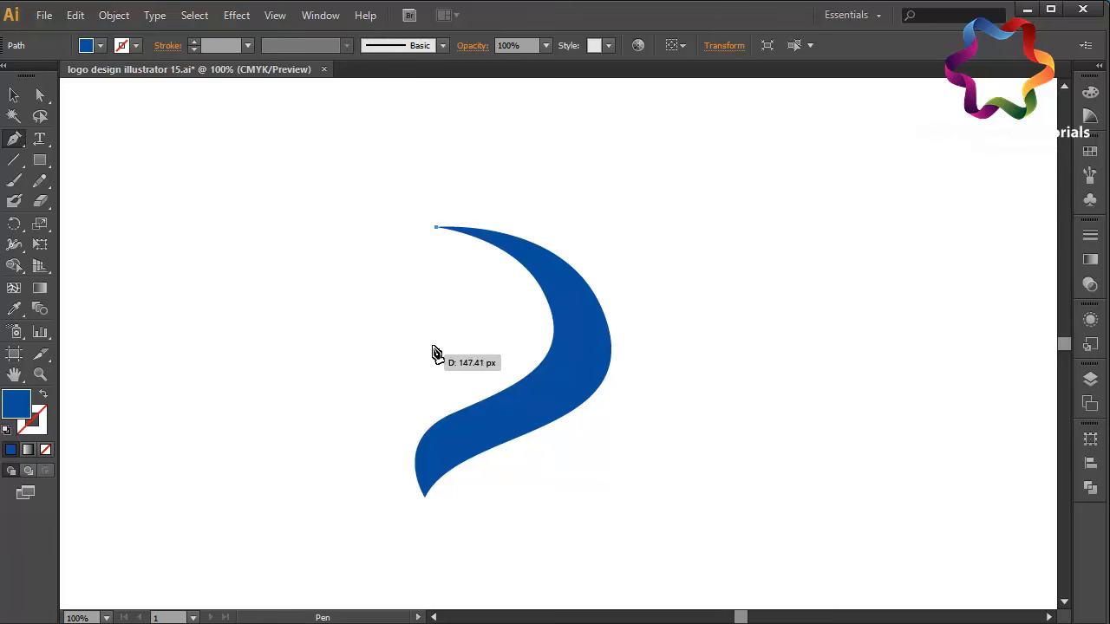
left_click(414, 329)
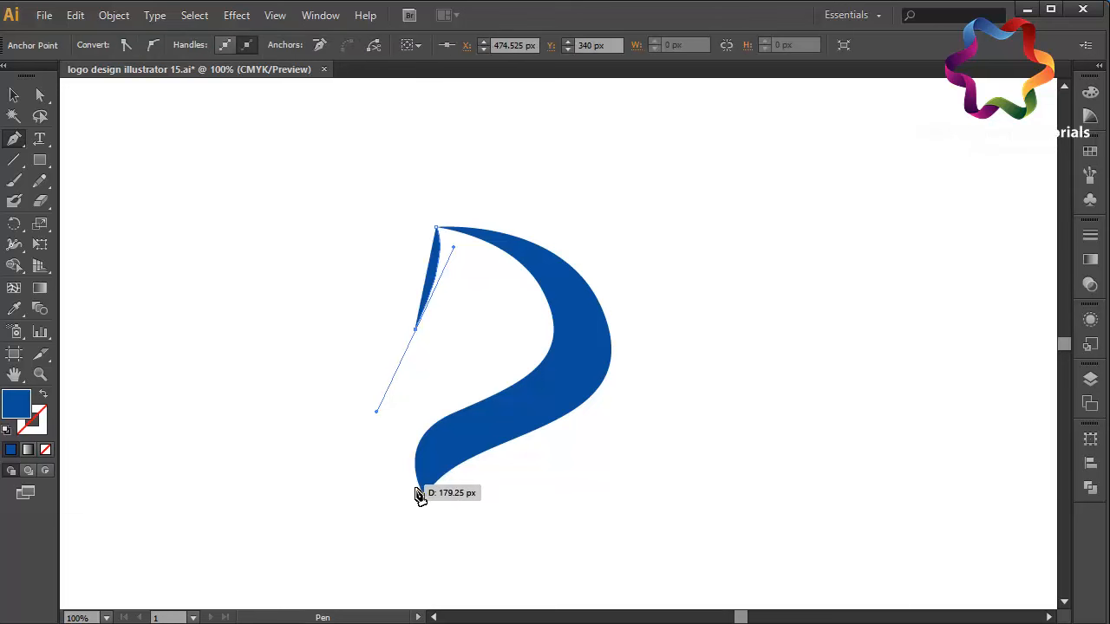
left_click_drag(421, 493, 458, 532)
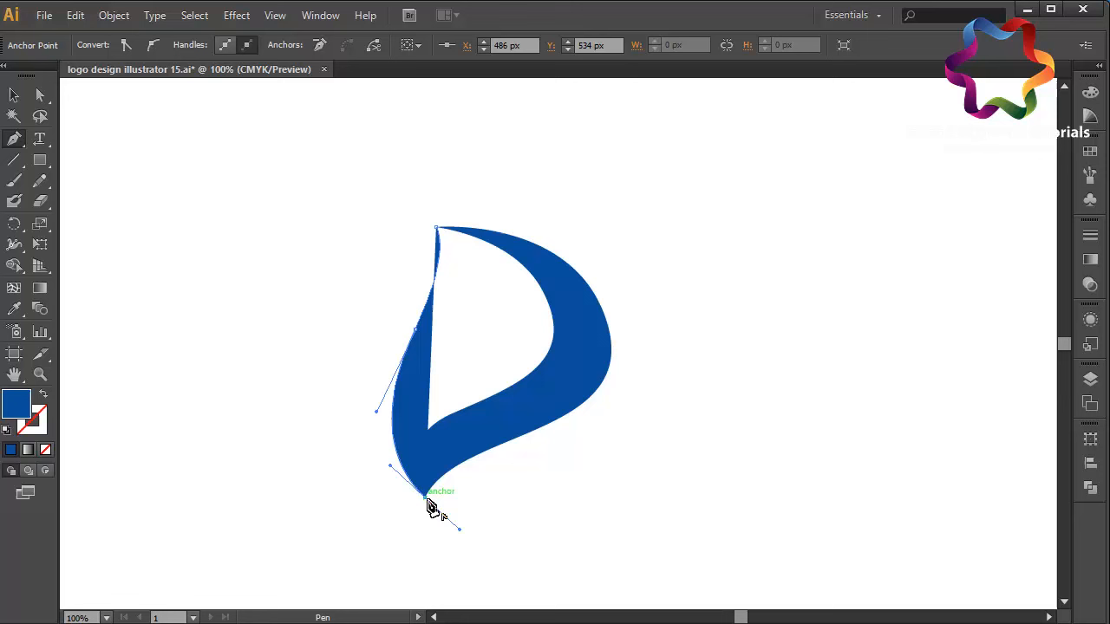
left_click_drag(430, 507, 425, 451)
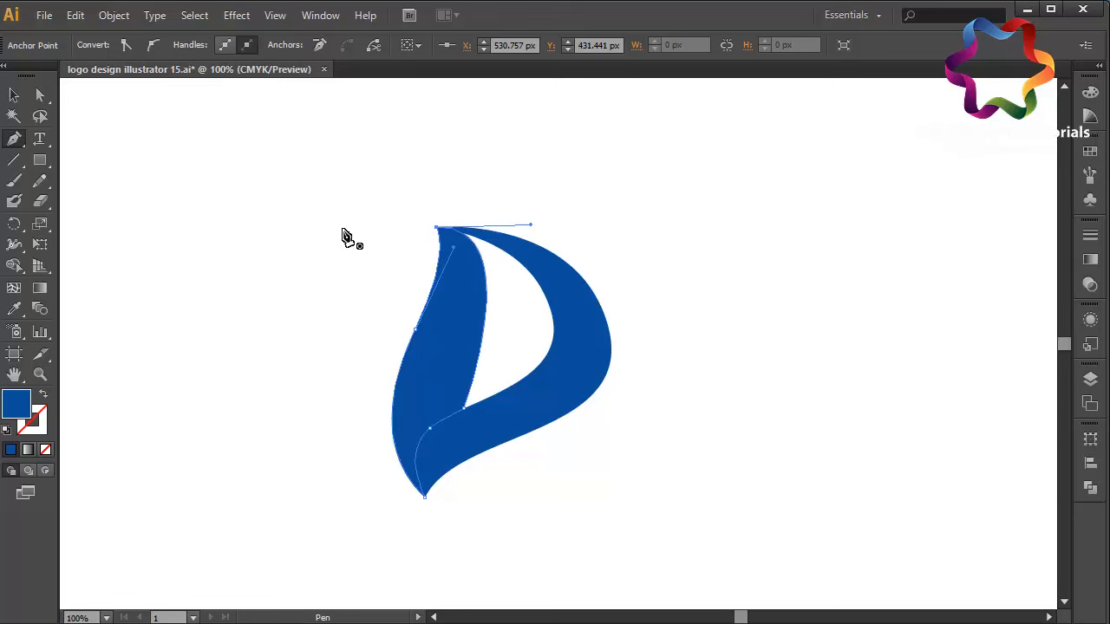
left_click(39, 96)
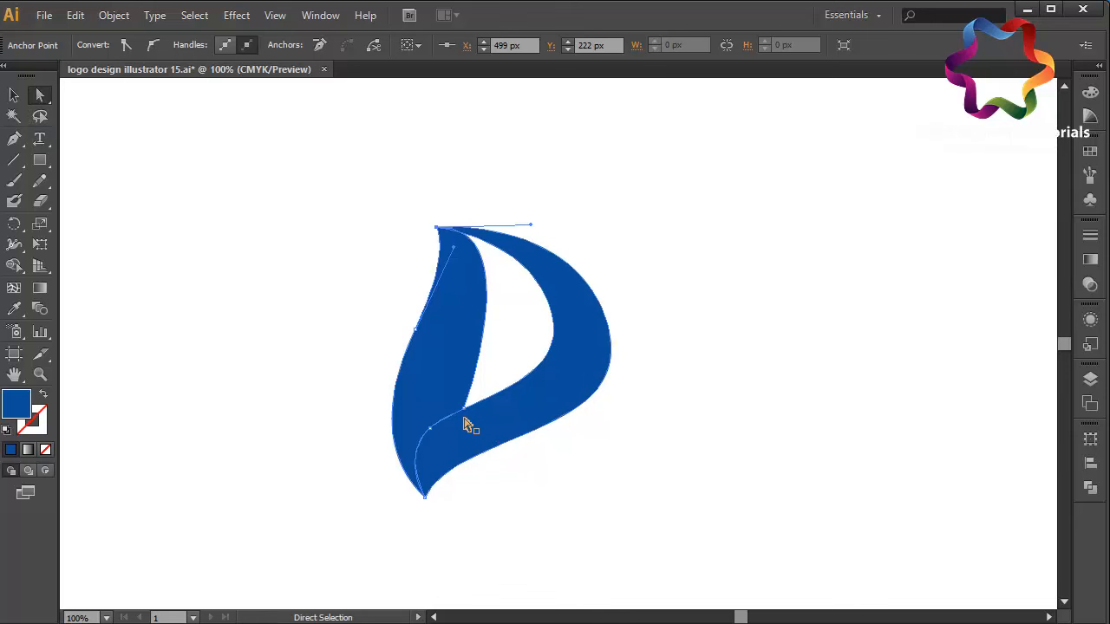
left_click_drag(466, 424, 451, 425)
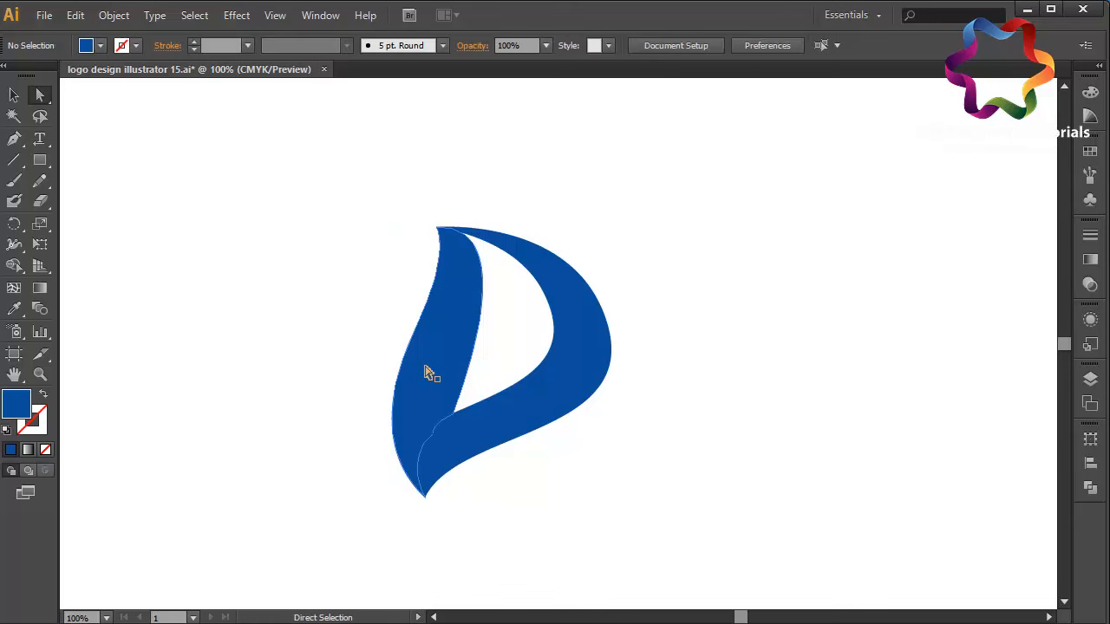
mouse_move(23, 132)
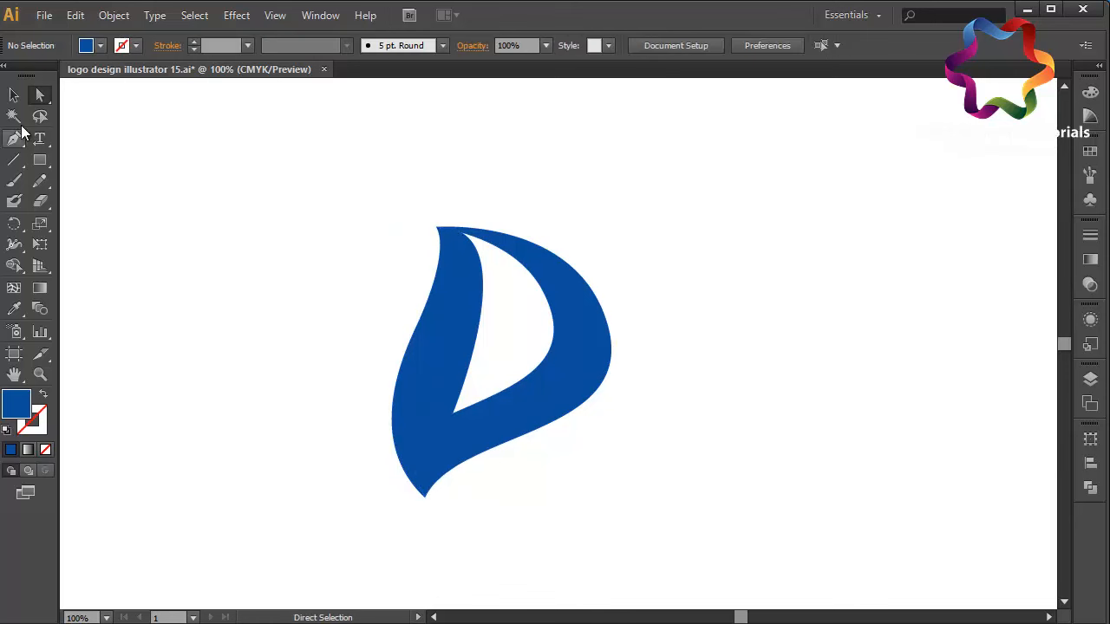
Fill the left stem with a magenta-purple gradient and the bowl with orange-yellow, then adjust its direction
left_click(12, 95)
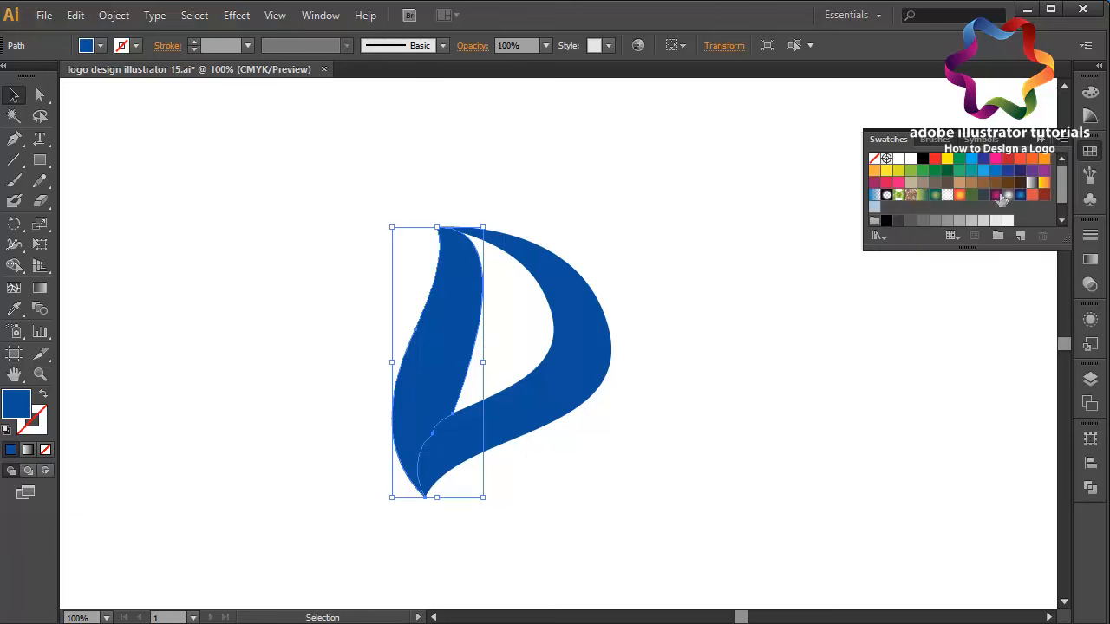
left_click(996, 194)
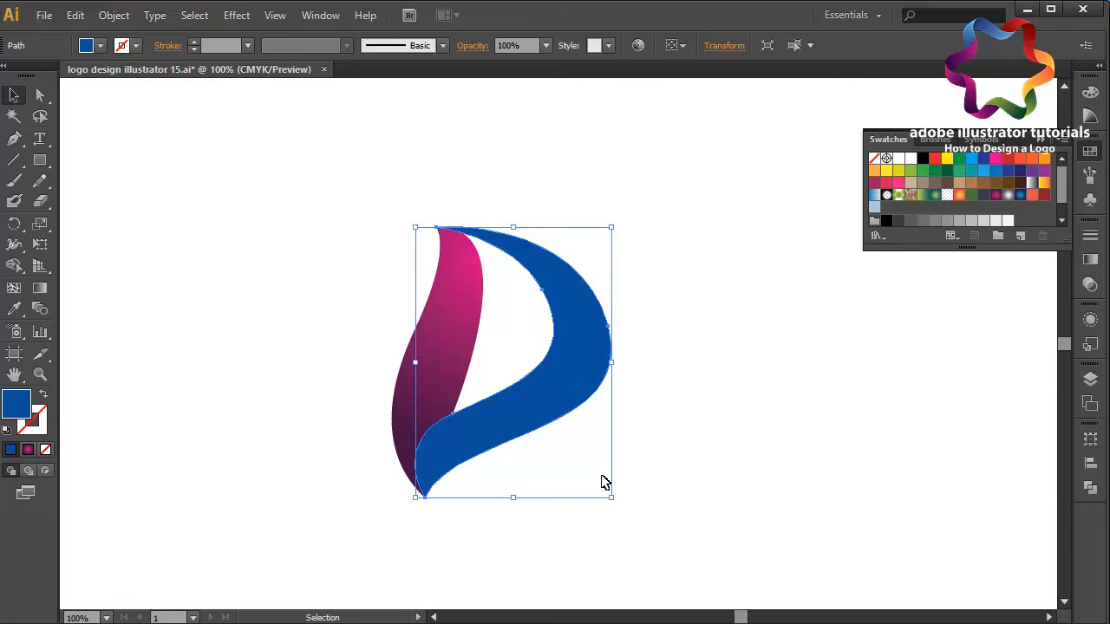
left_click(959, 194)
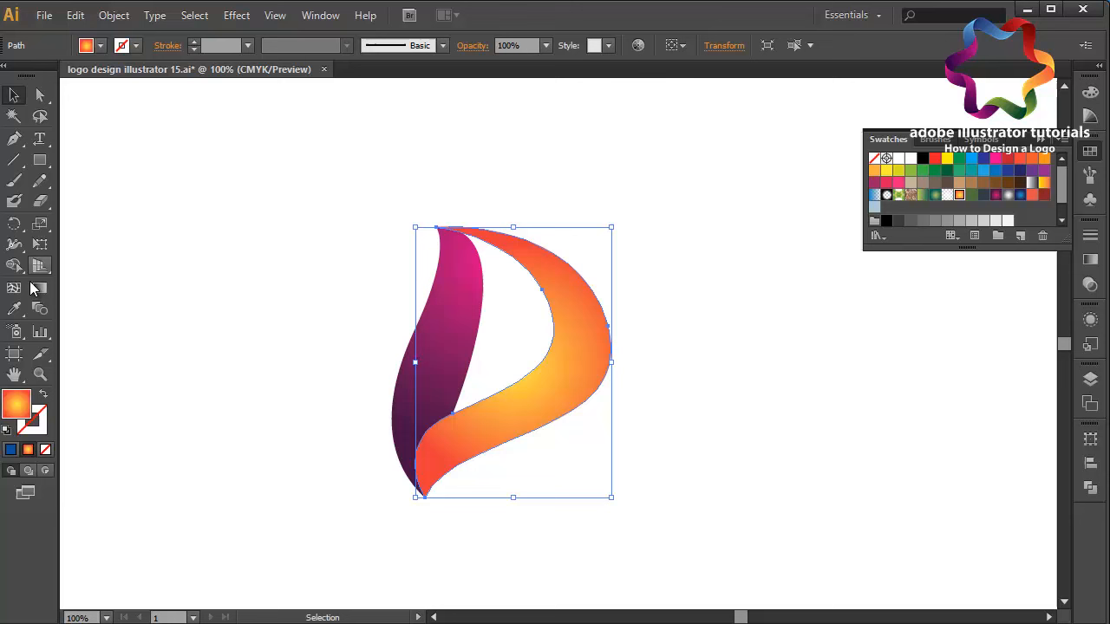
left_click(39, 287)
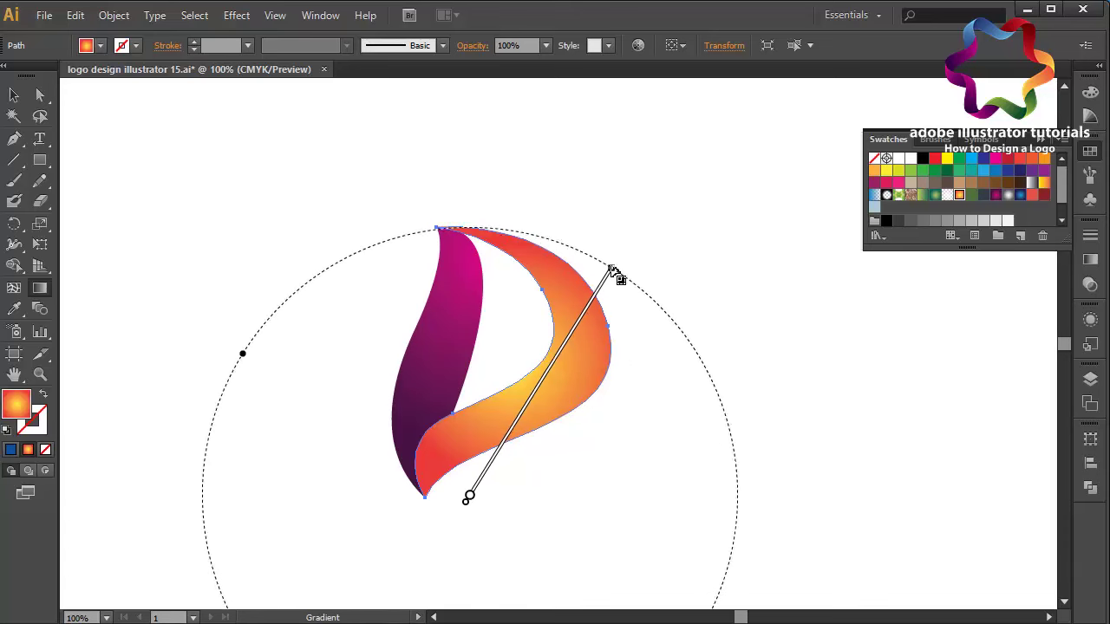
left_click(13, 98)
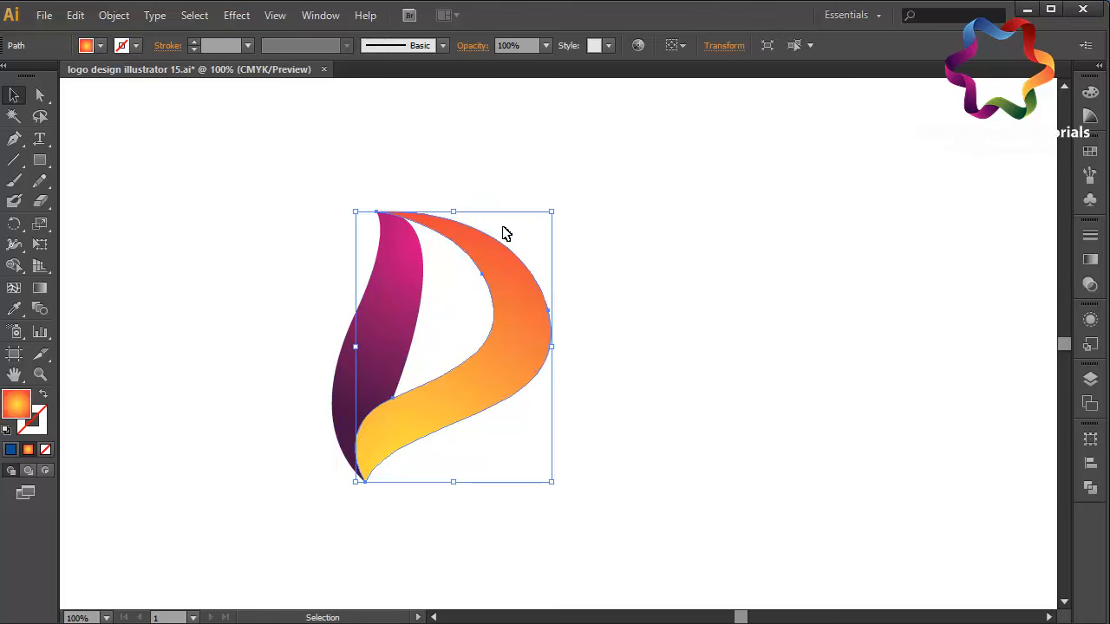
Apply the navy-to-light-blue gradient swatch to the D's bowl
left_click(1091, 153)
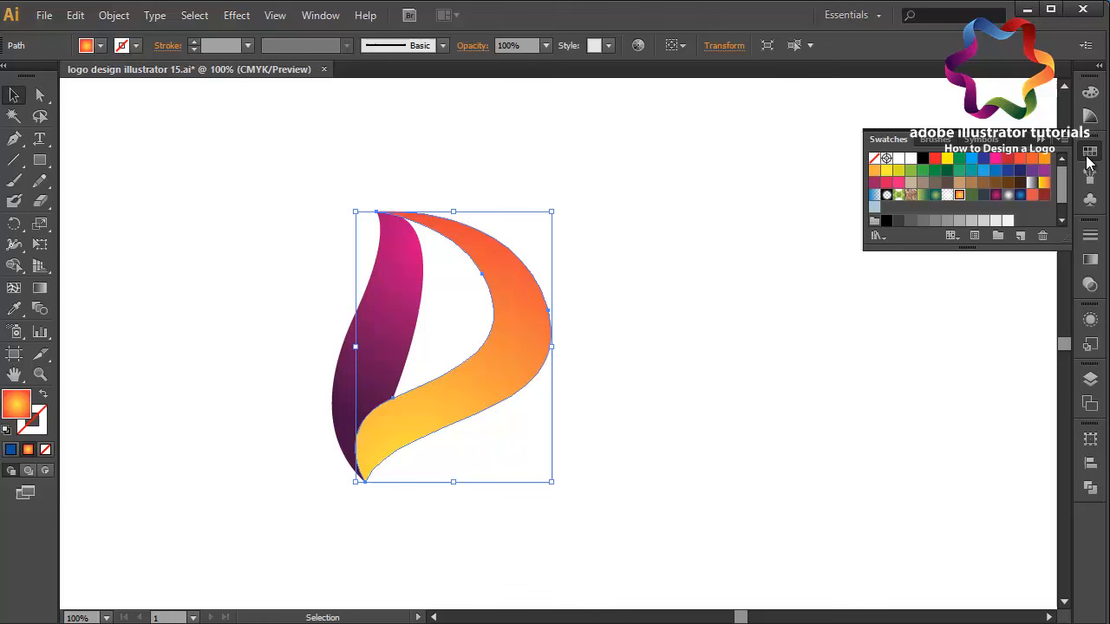
left_click(1039, 180)
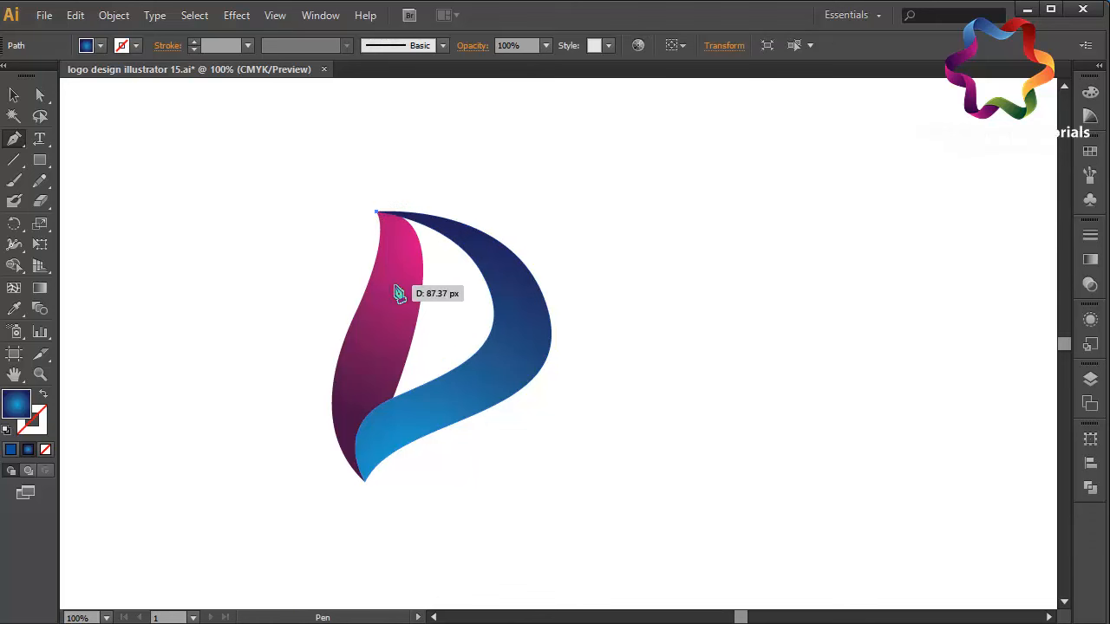
Draw a curved fold shape along the magenta stem's left edge
left_click_drag(394, 286, 384, 389)
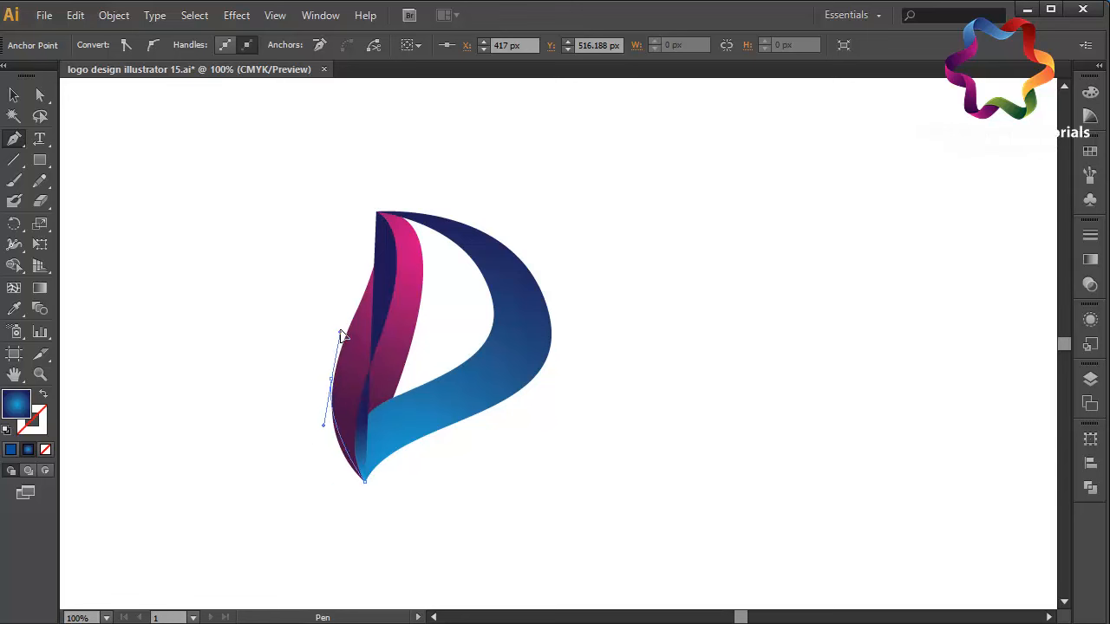
left_click_drag(342, 336, 377, 215)
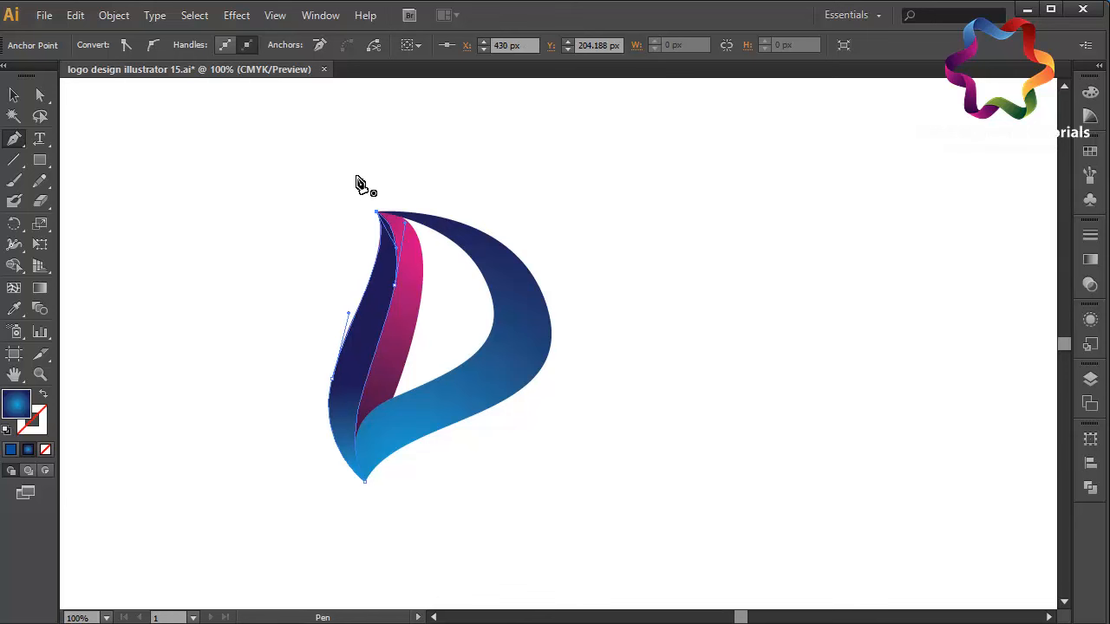
mouse_move(1012, 182)
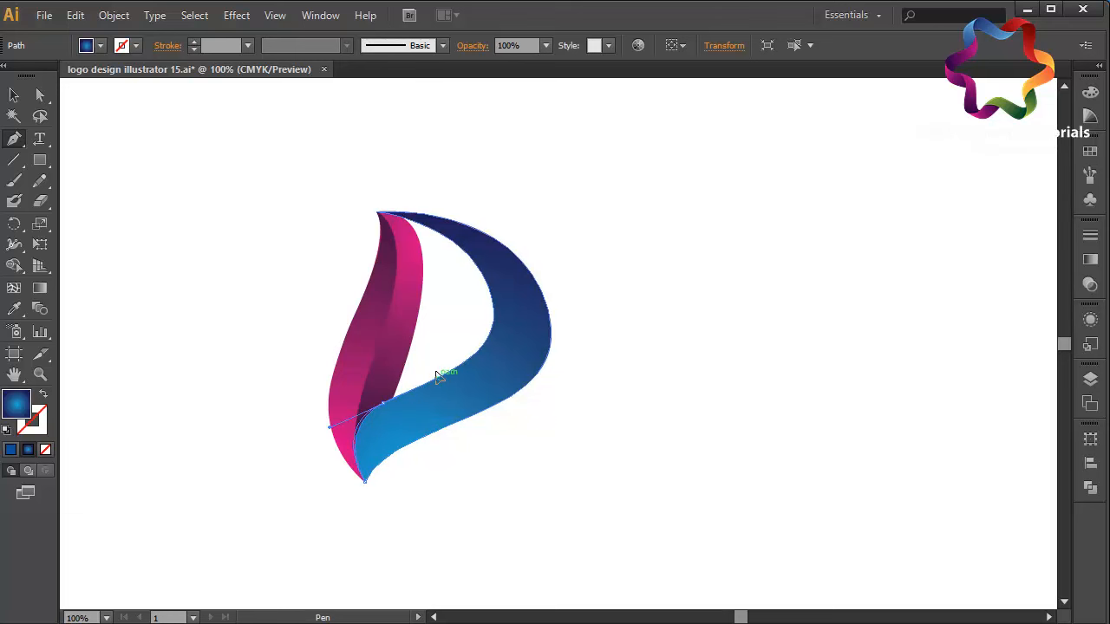
Draw a fold along the bowl's inner curve, angle its blue gradient, and select it
left_click_drag(442, 372, 484, 277)
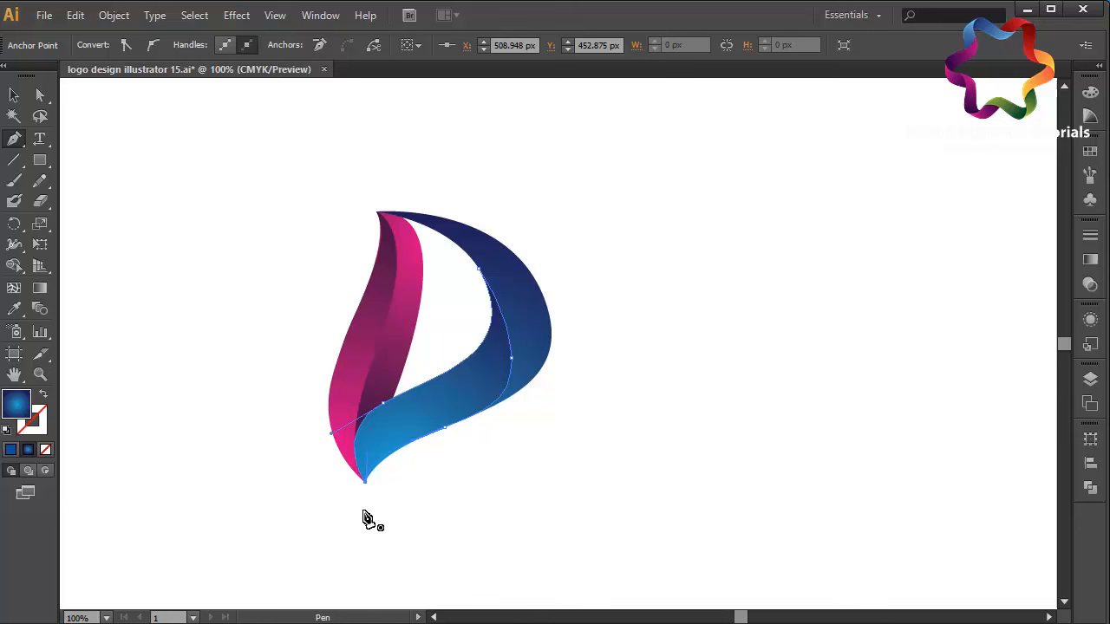
left_click_drag(396, 483, 512, 295)
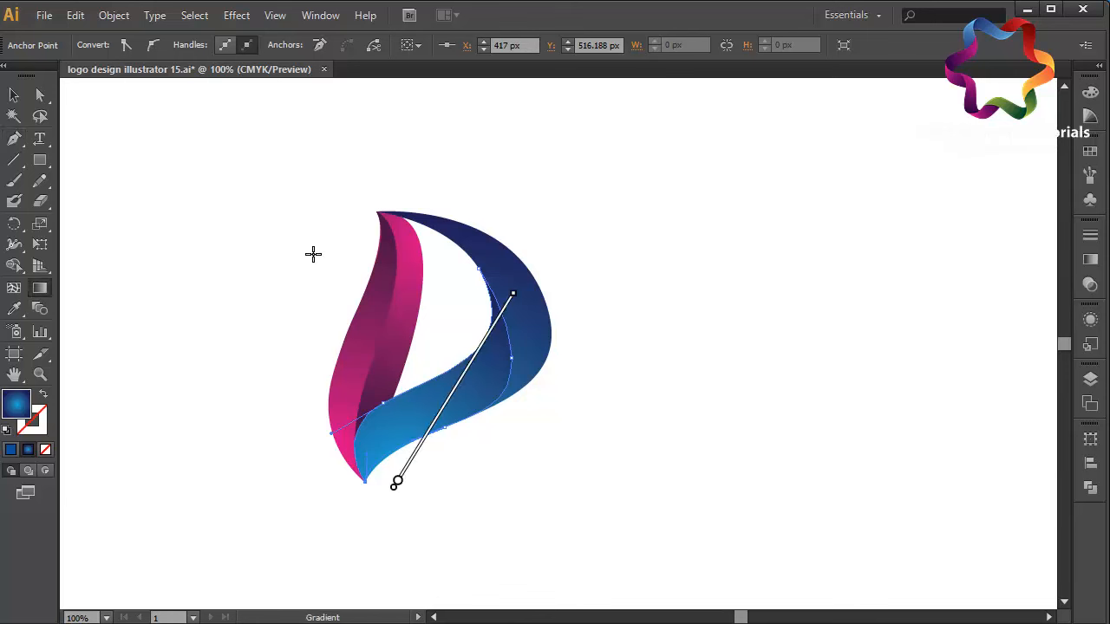
mouse_move(94, 324)
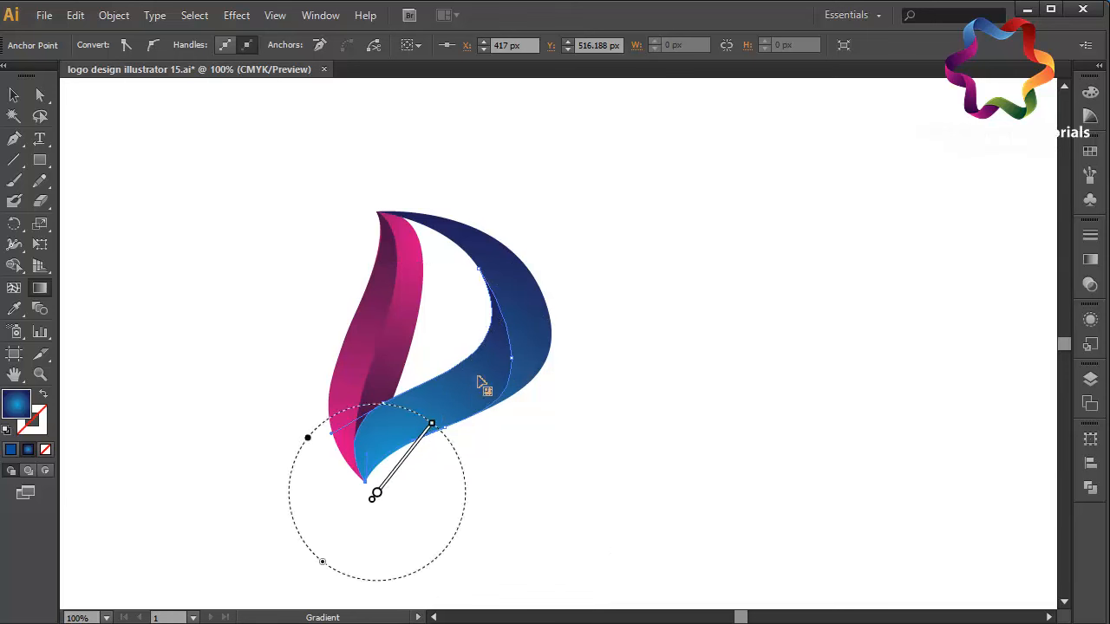
left_click_drag(431, 424, 520, 334)
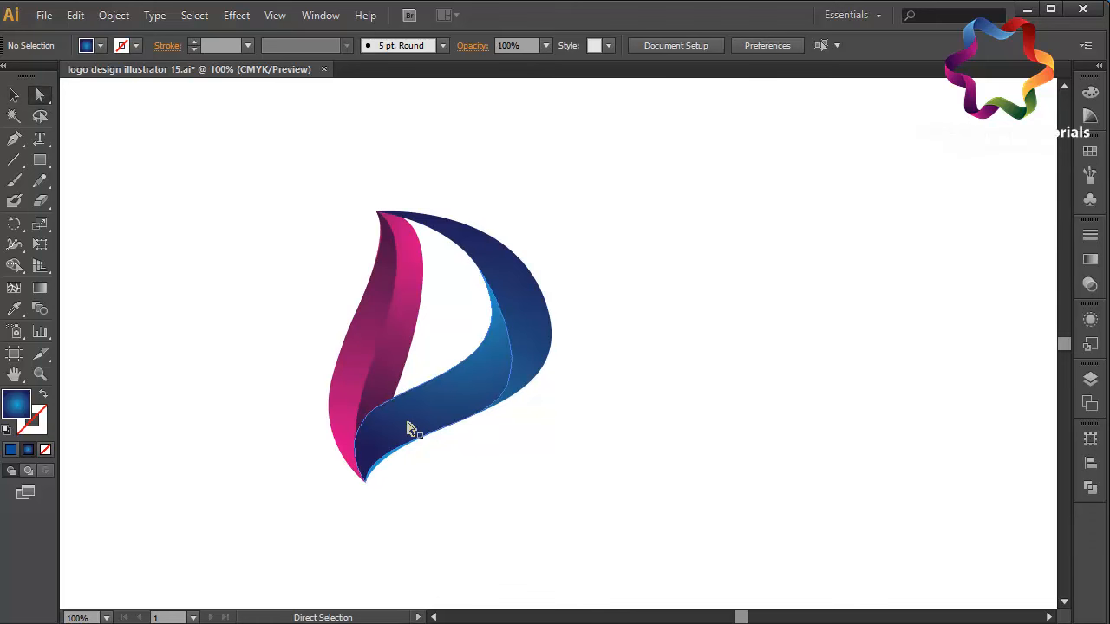
left_click(366, 473)
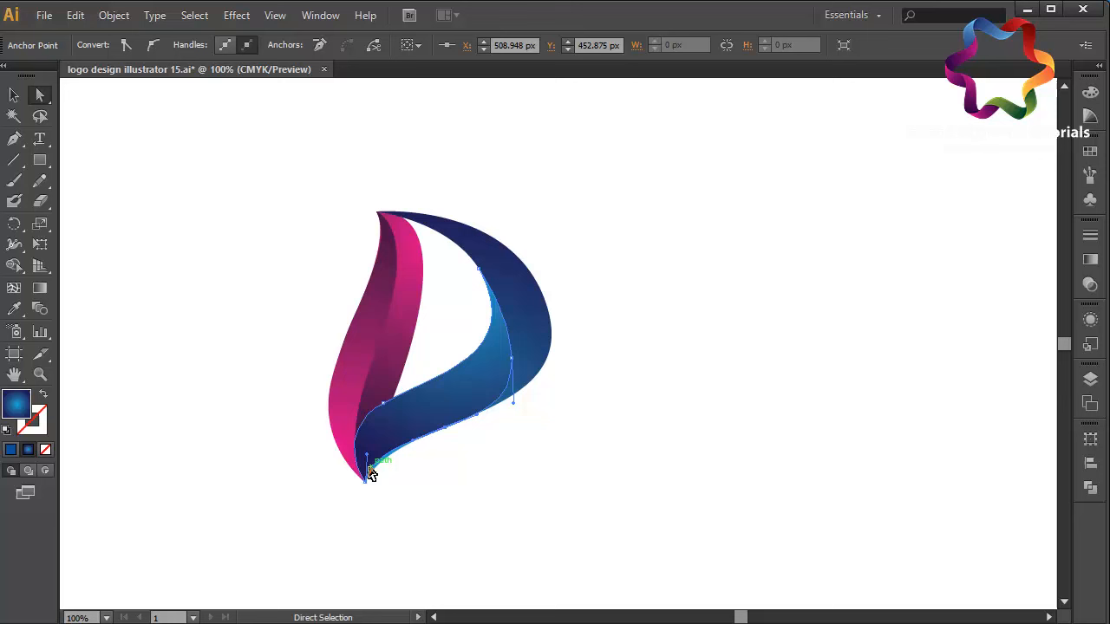